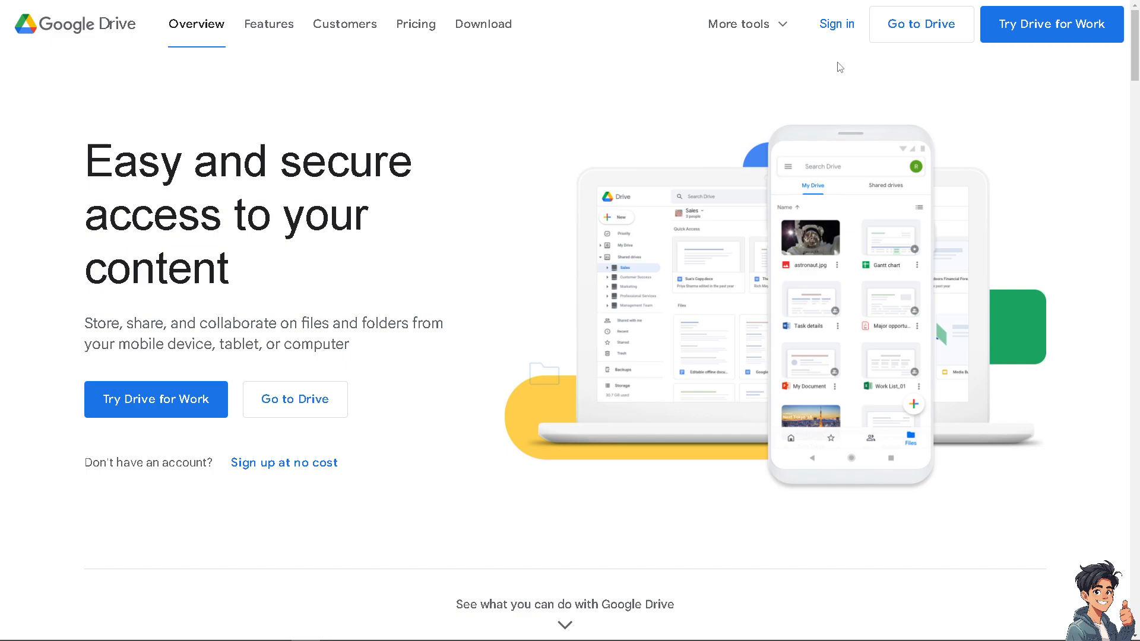
mouse_move(836, 24)
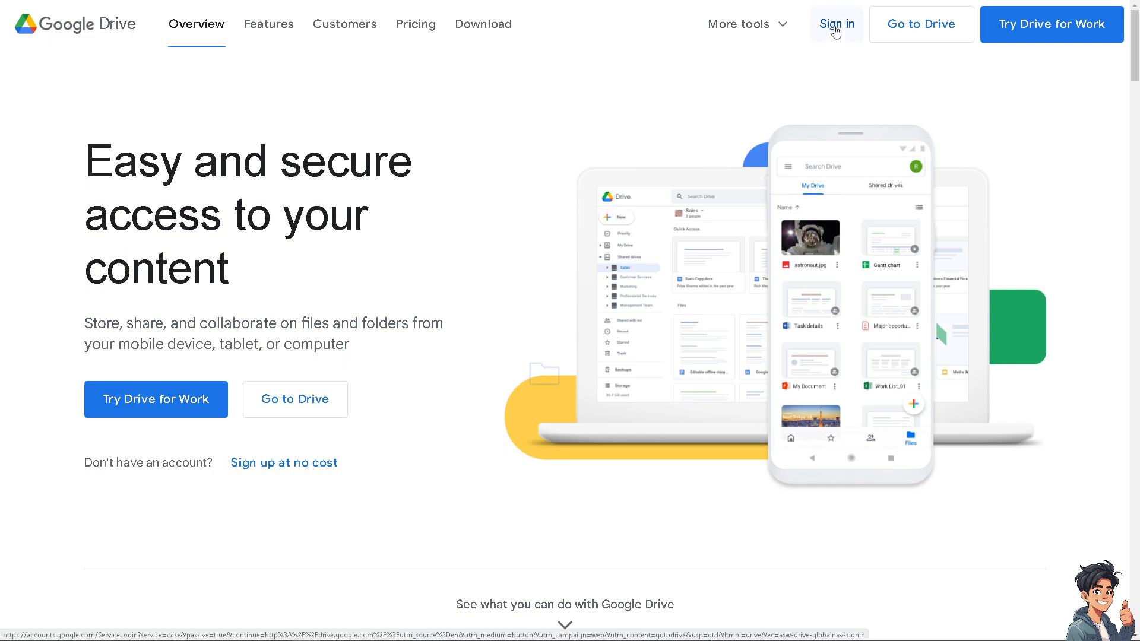
mouse_move(314, 158)
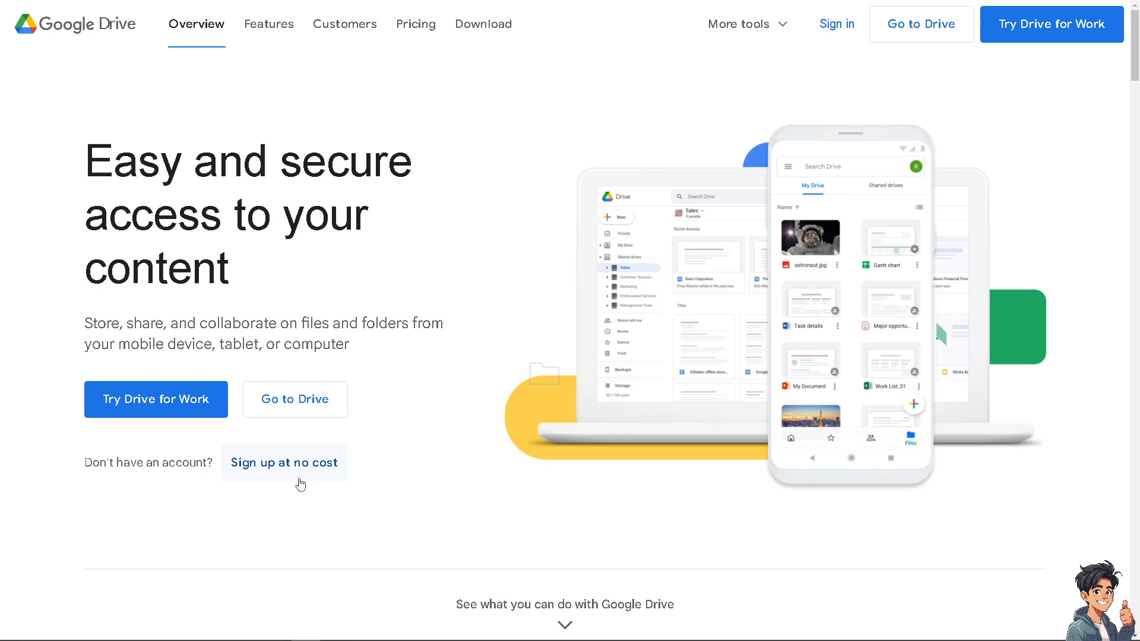
left_click(284, 462)
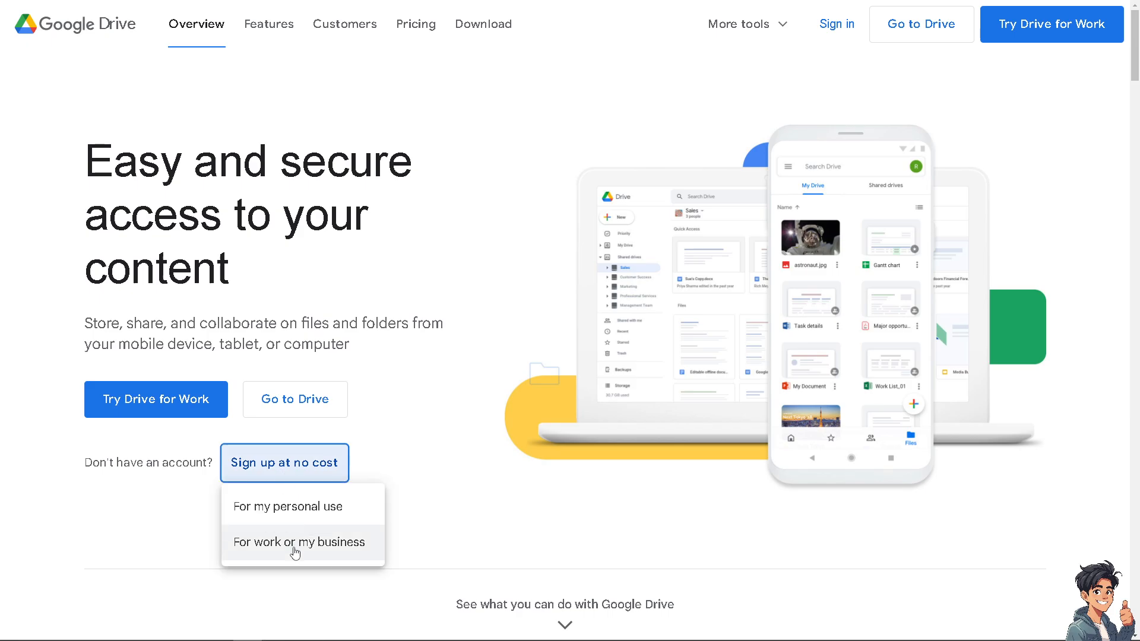
left_click(299, 541)
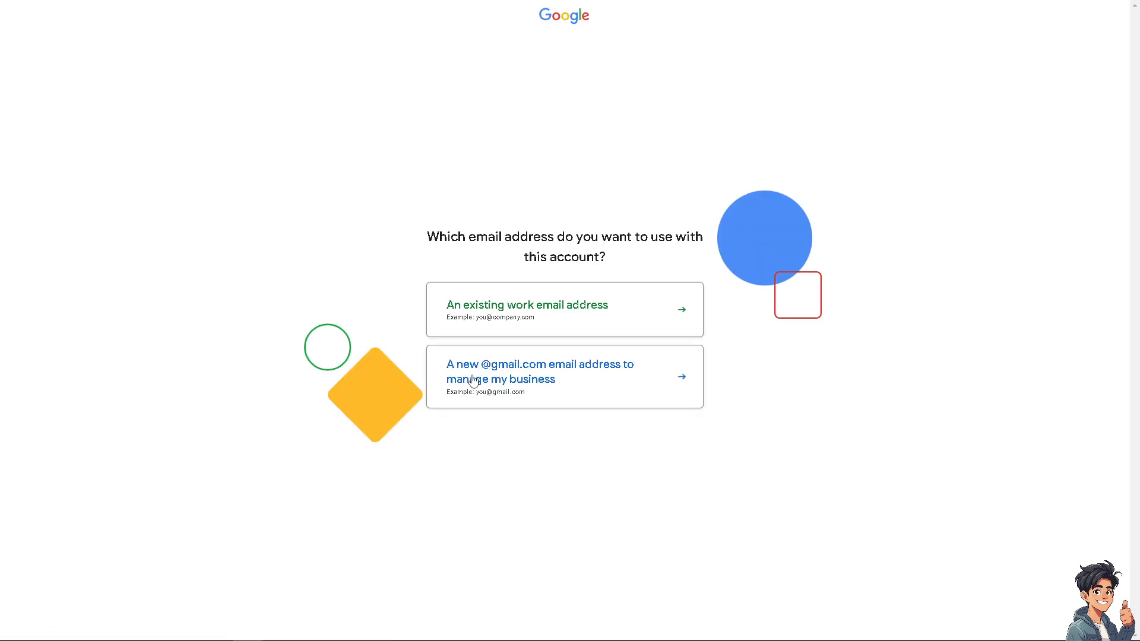
left_click(539, 372)
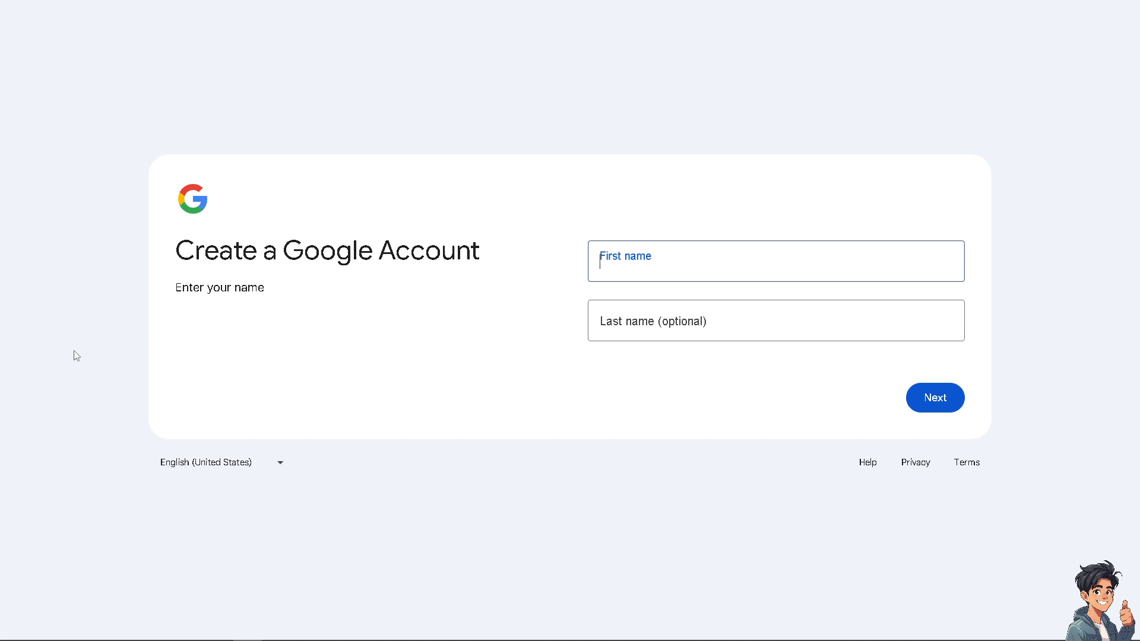
Finish signing in to reach My Drive showing 12.44 GB of 15 GB used
left_click(776, 261)
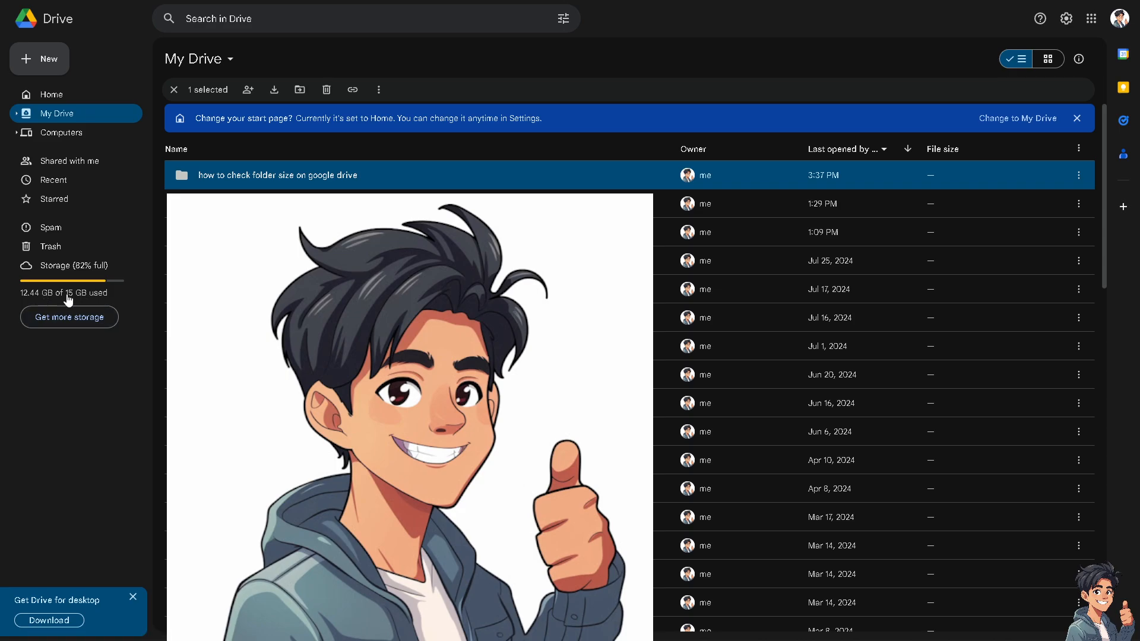
mouse_move(93, 303)
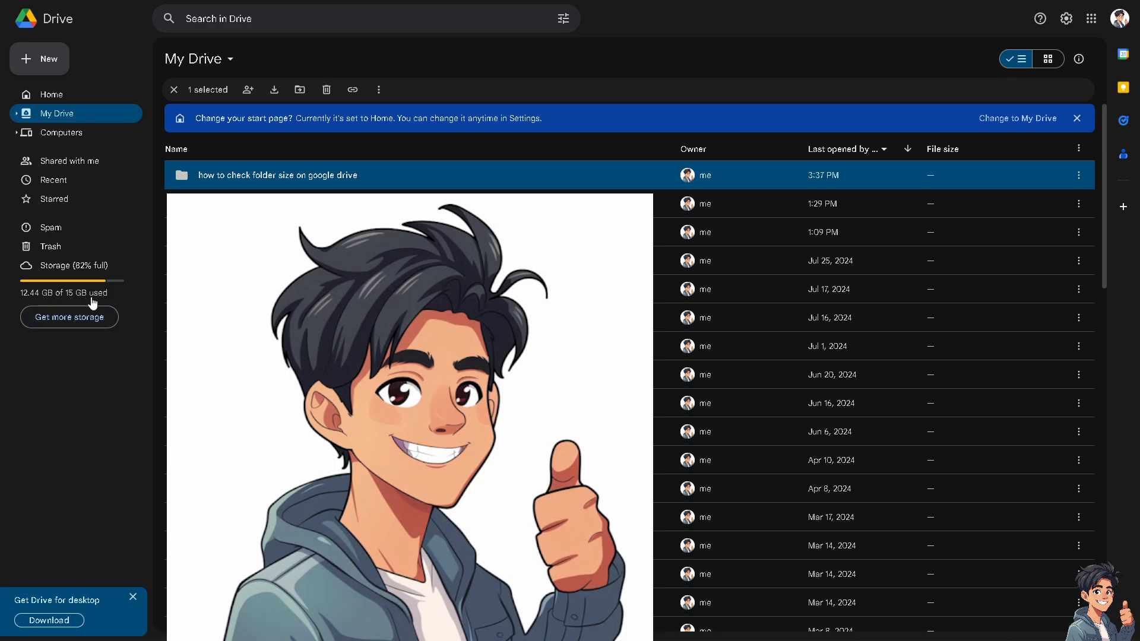
mouse_move(27, 300)
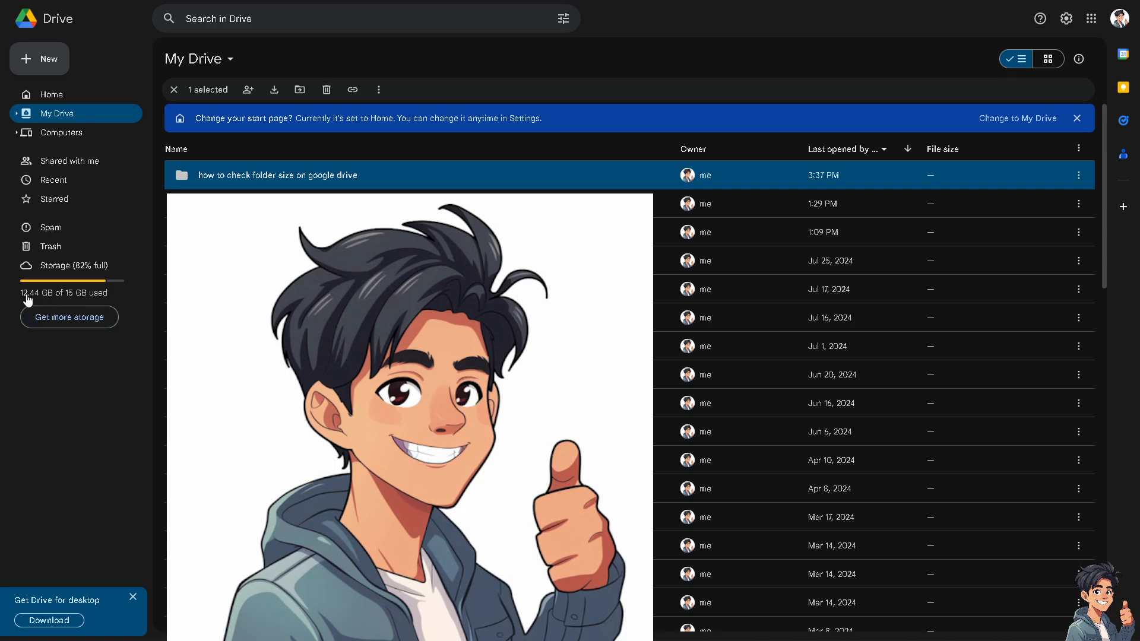
mouse_move(69, 265)
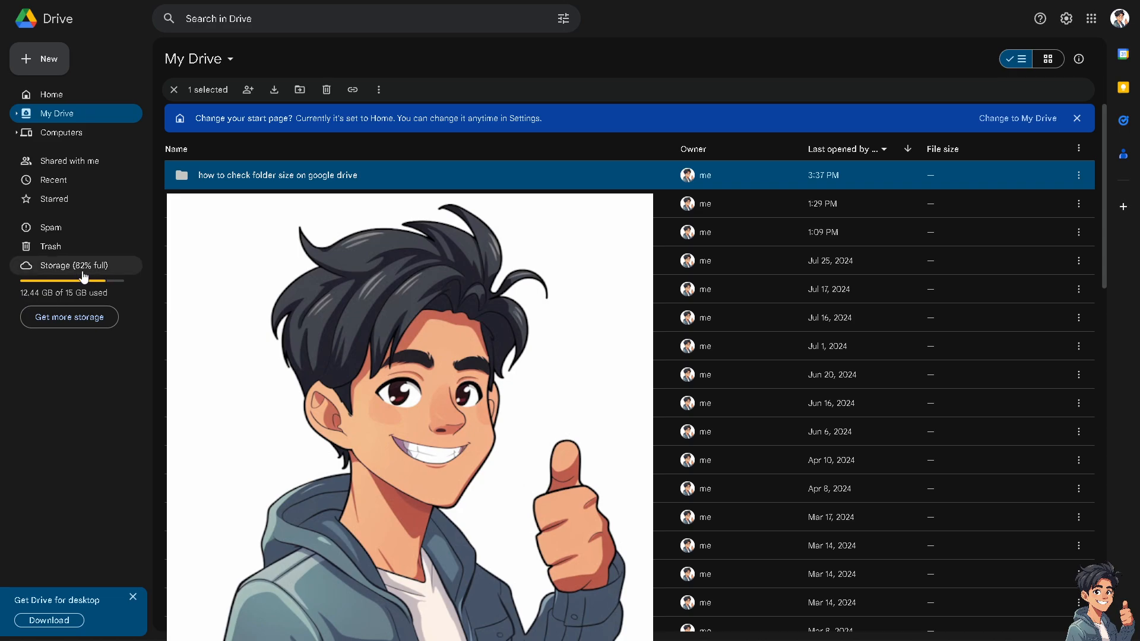
mouse_move(82, 277)
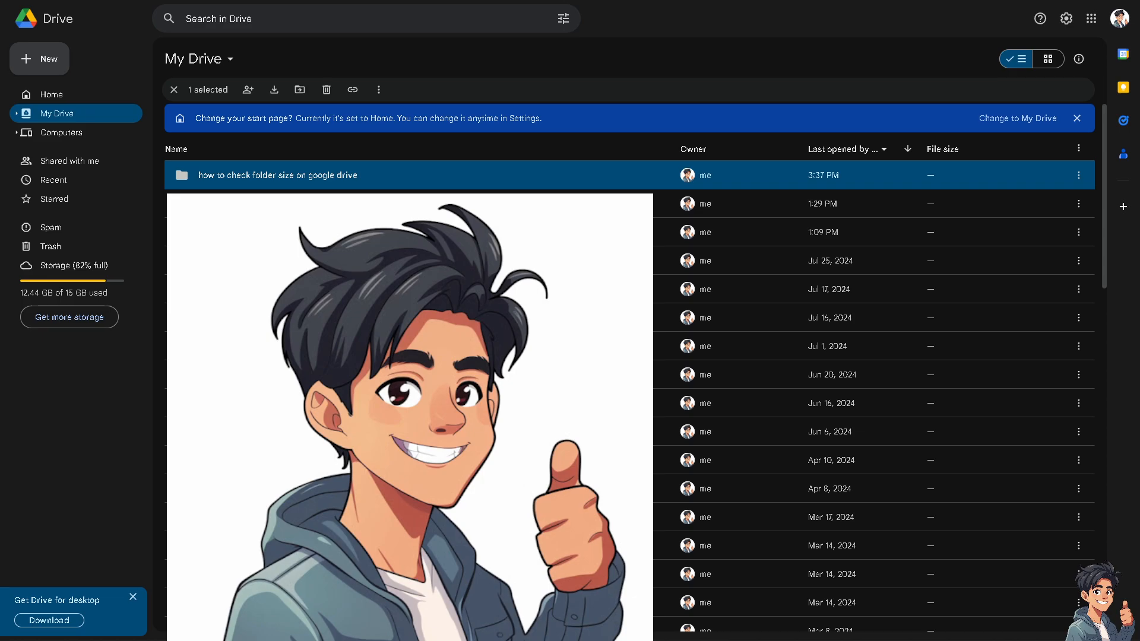
mouse_move(99, 218)
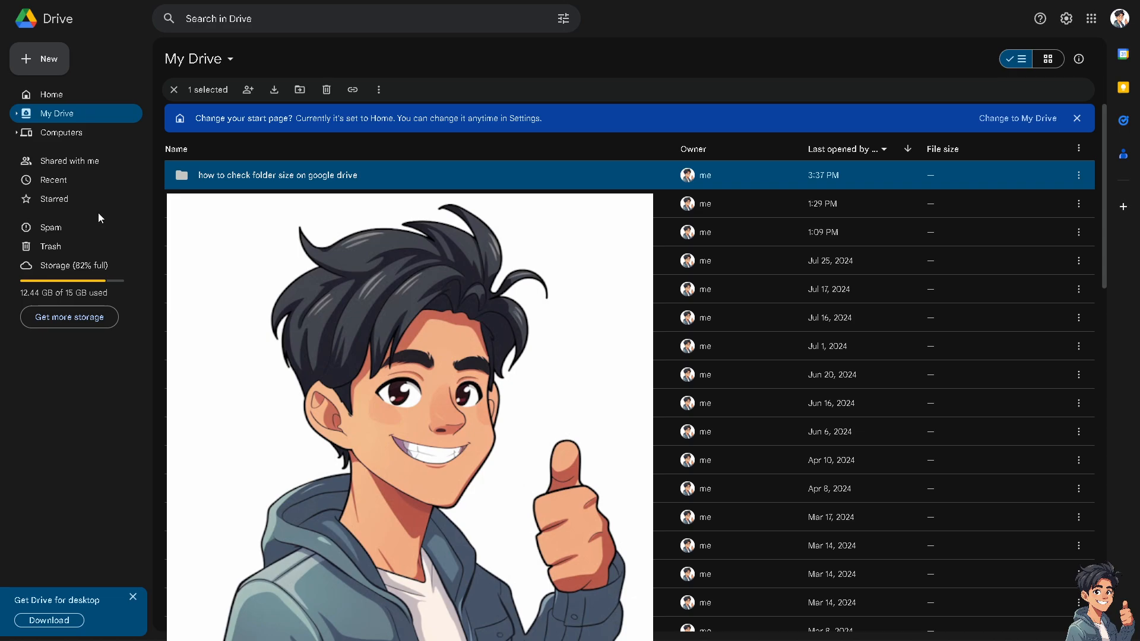
mouse_move(822, 203)
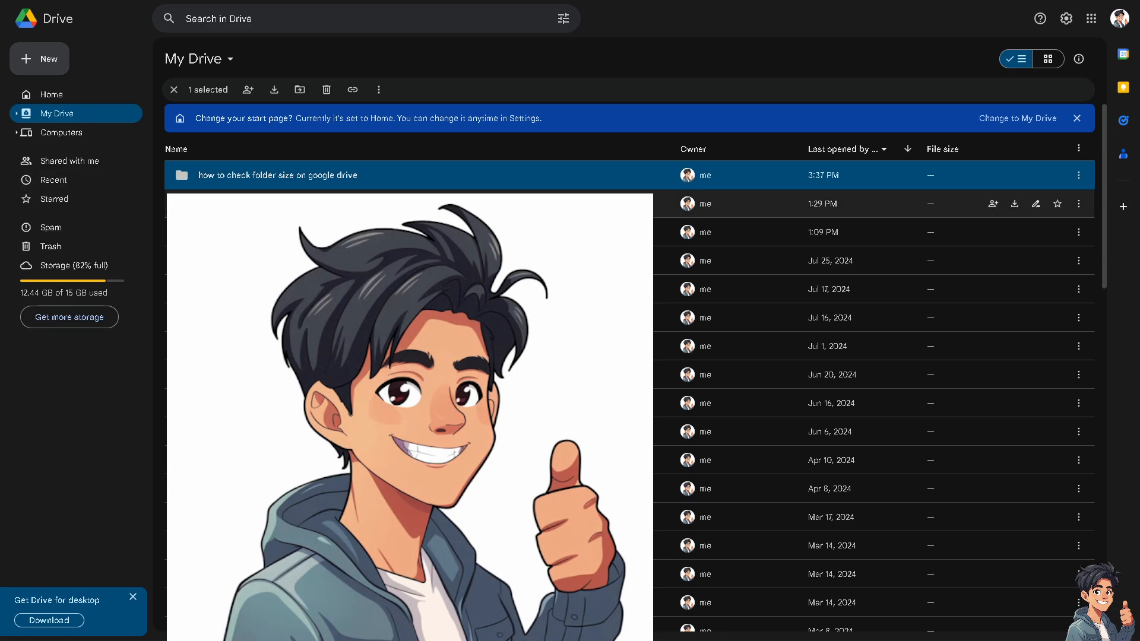
mouse_move(346, 175)
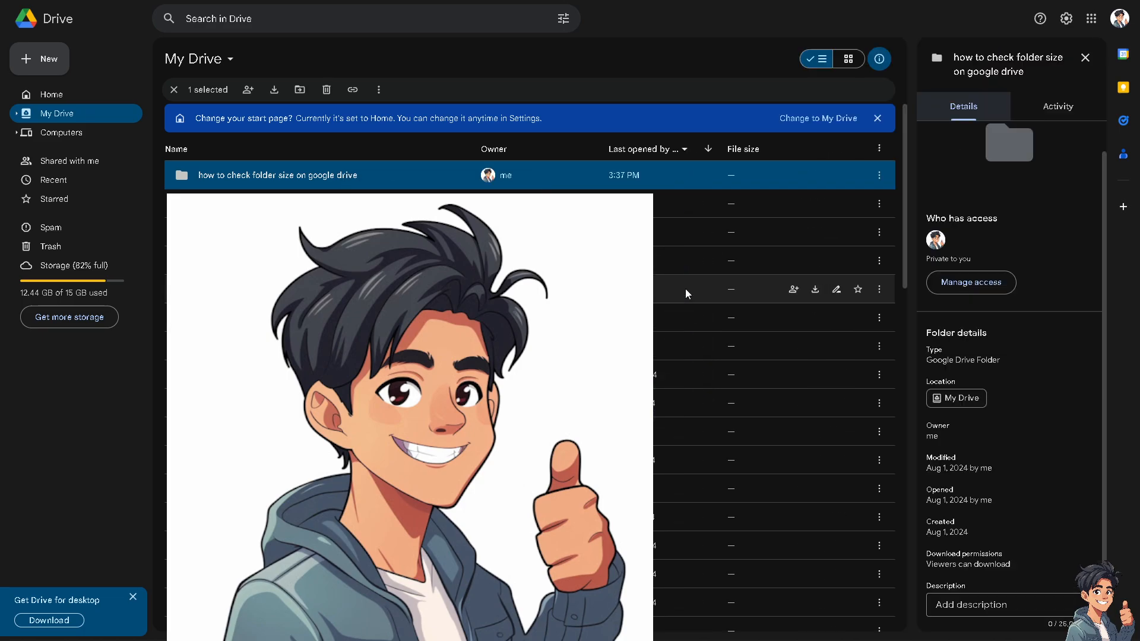
mouse_move(1067, 215)
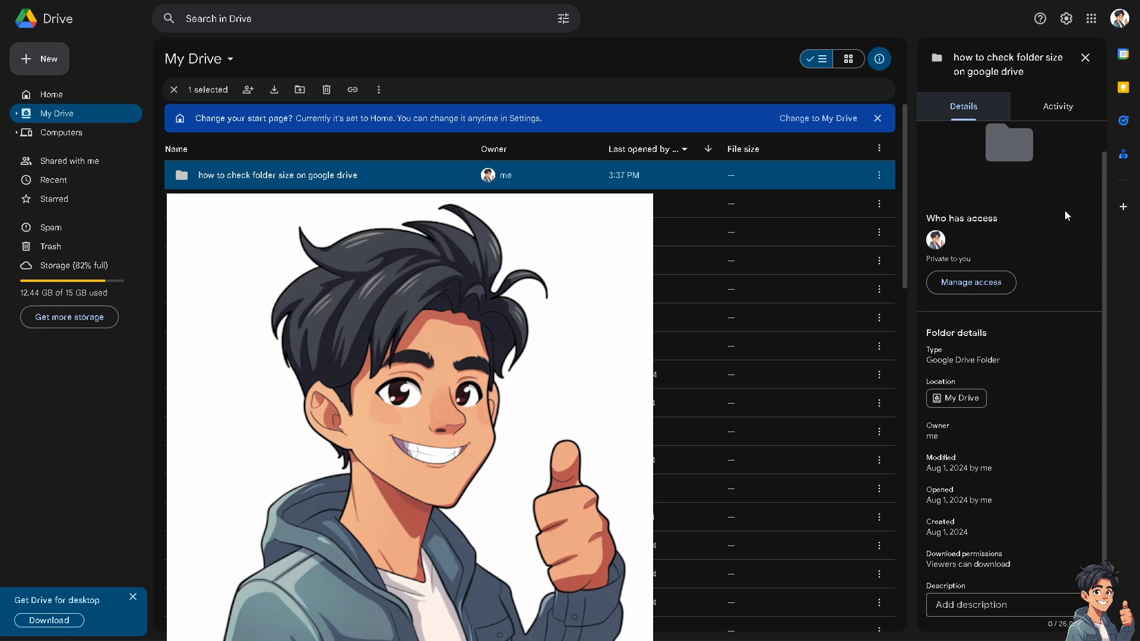
mouse_move(1021, 342)
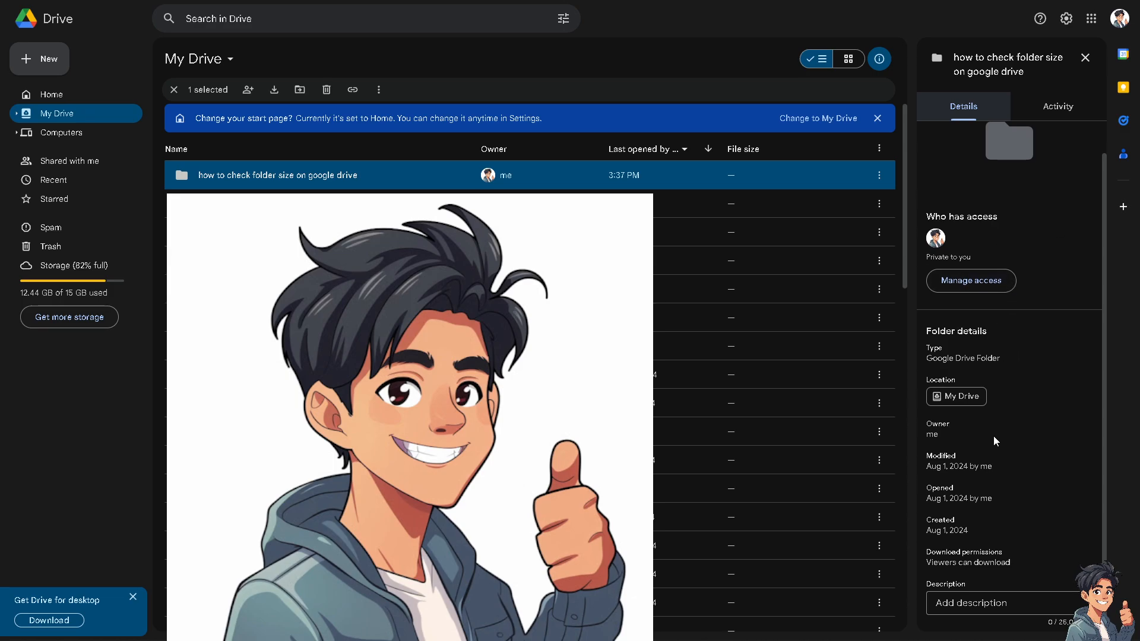
mouse_move(265, 190)
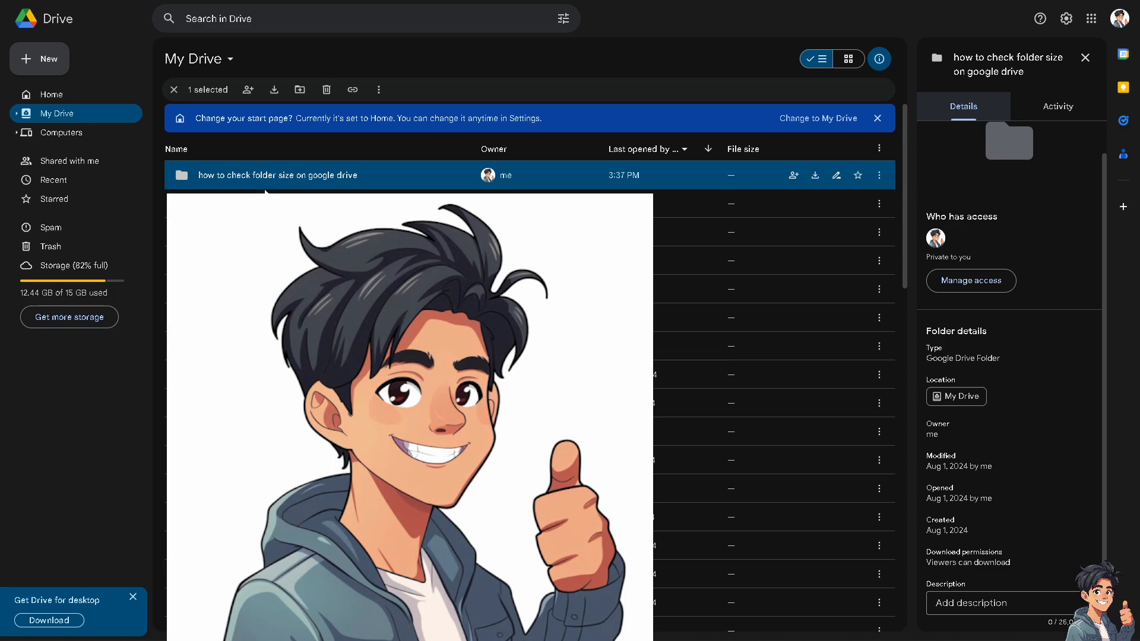
mouse_move(311, 190)
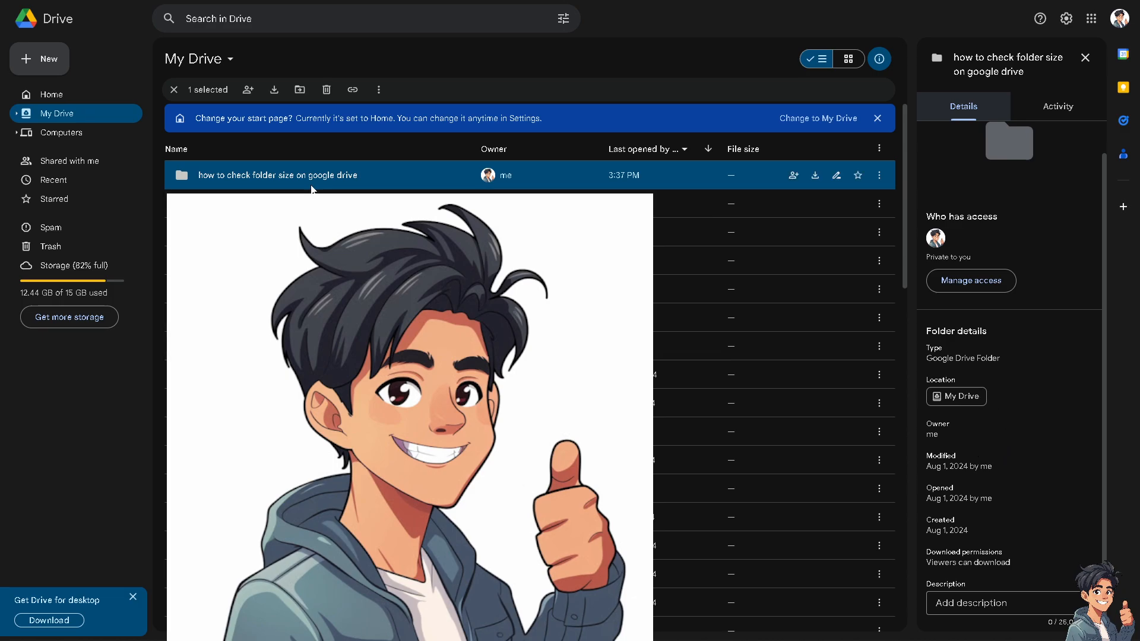
mouse_move(332, 190)
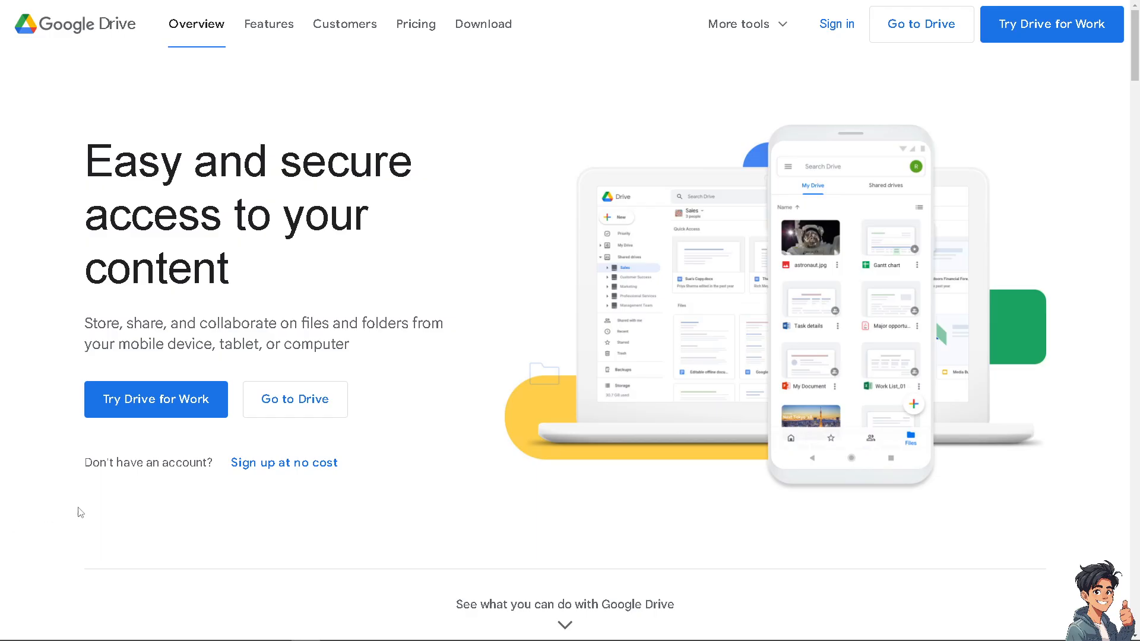
mouse_move(483, 24)
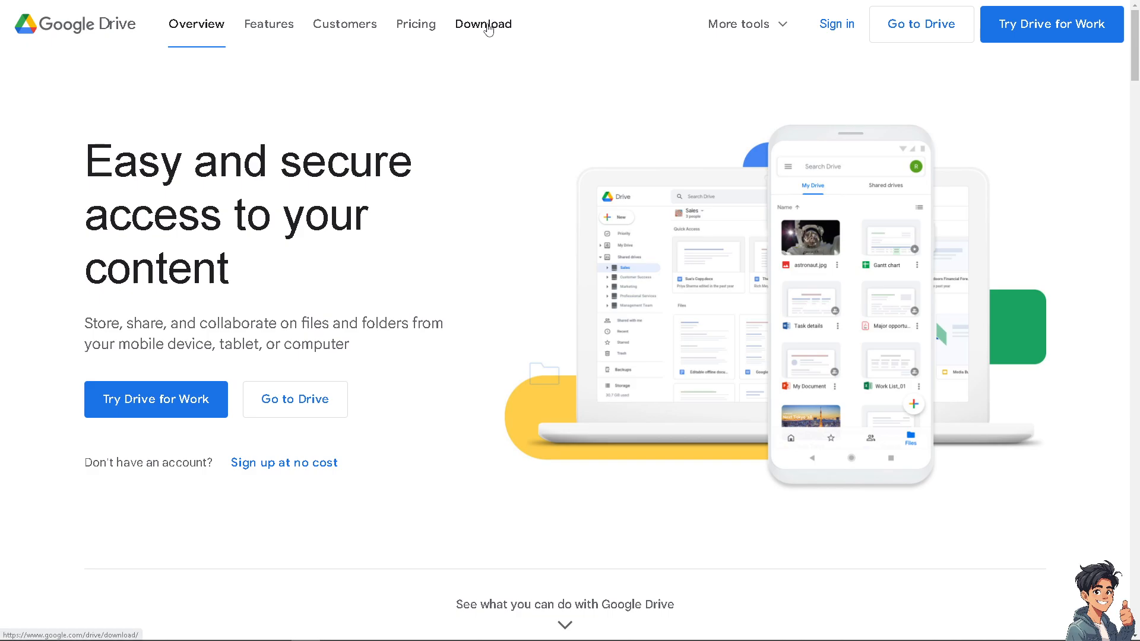
Go to the Google Drive download page offering the Drive for desktop installer
left_click(482, 23)
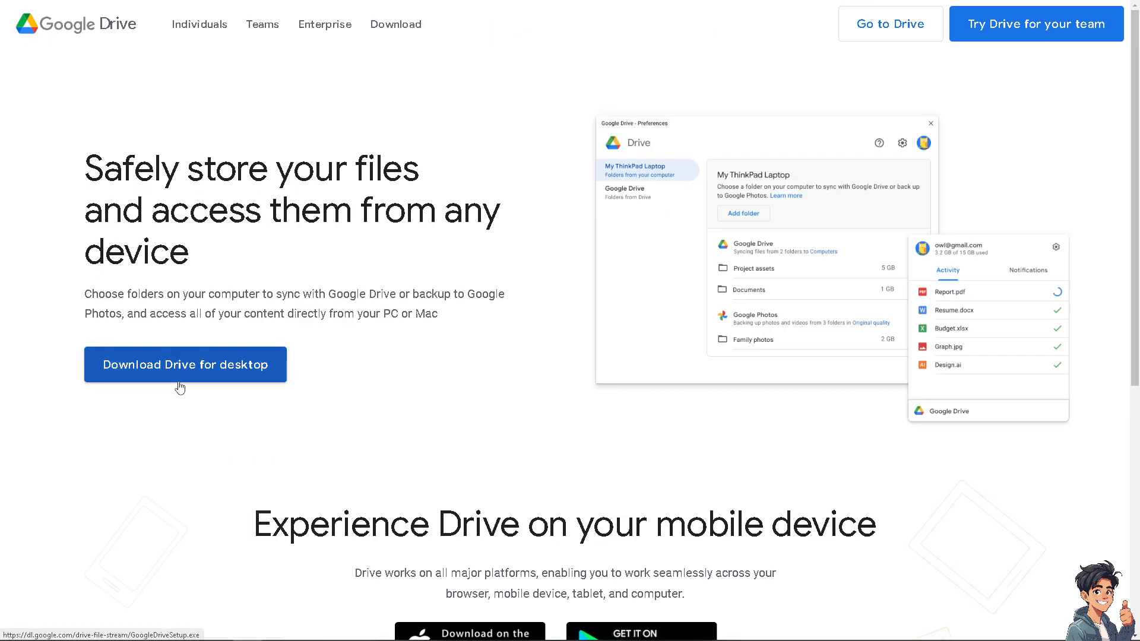
mouse_move(291, 297)
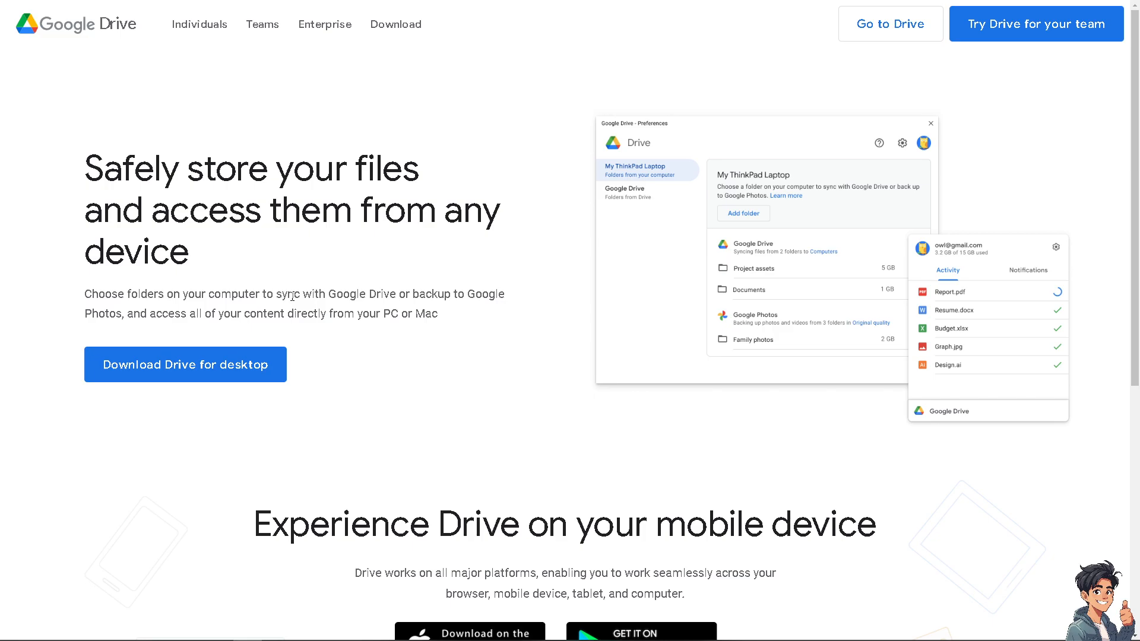
mouse_move(479, 298)
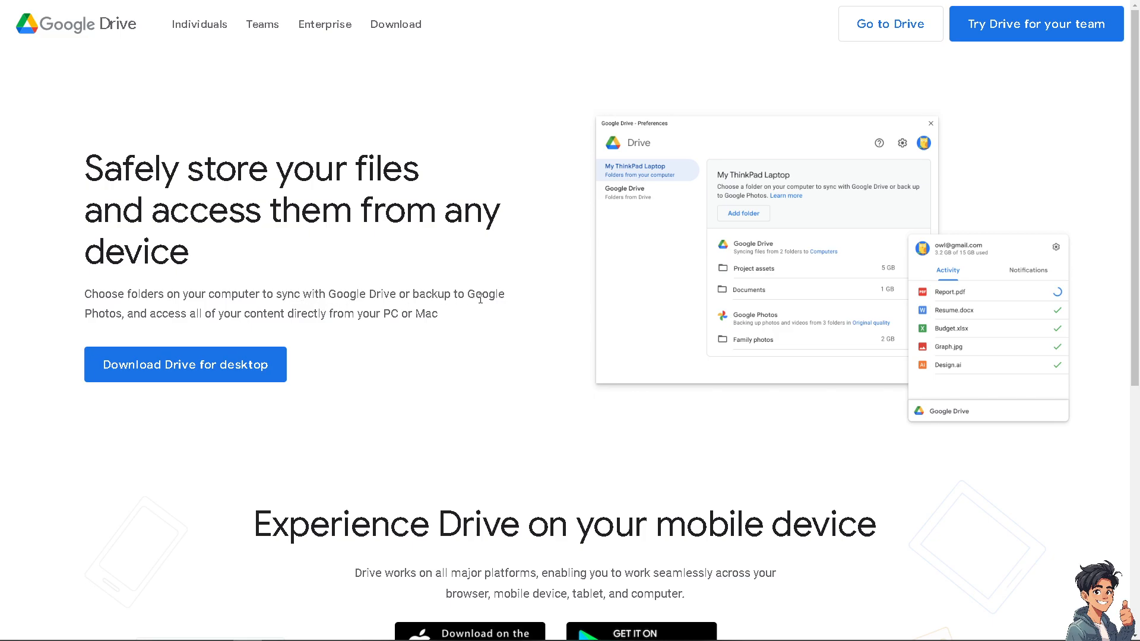
mouse_move(358, 371)
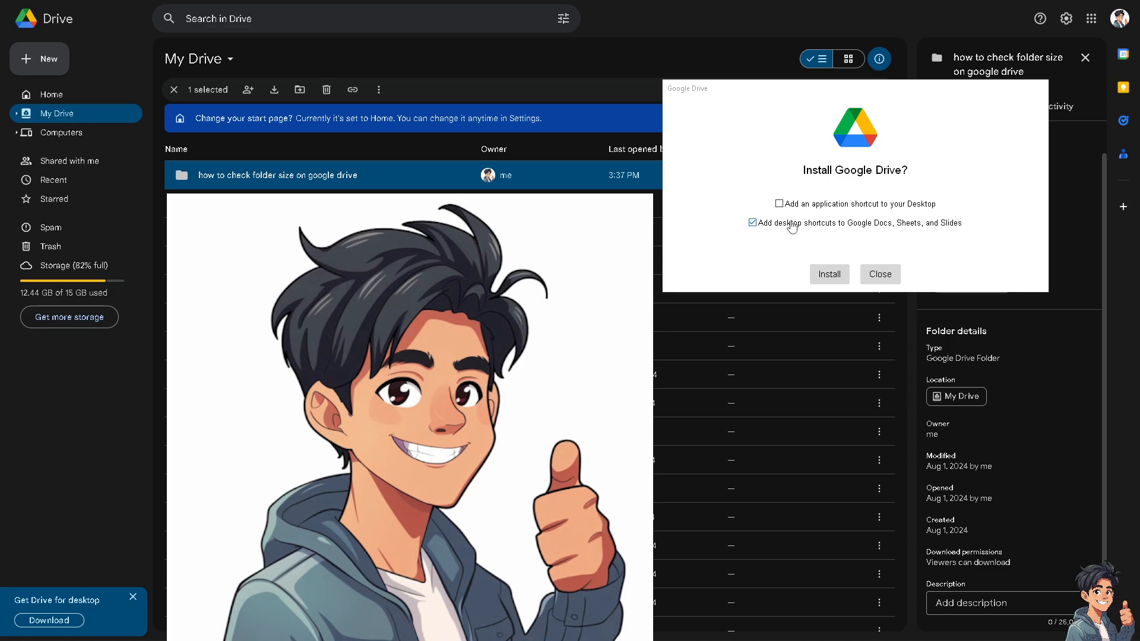
mouse_move(809, 234)
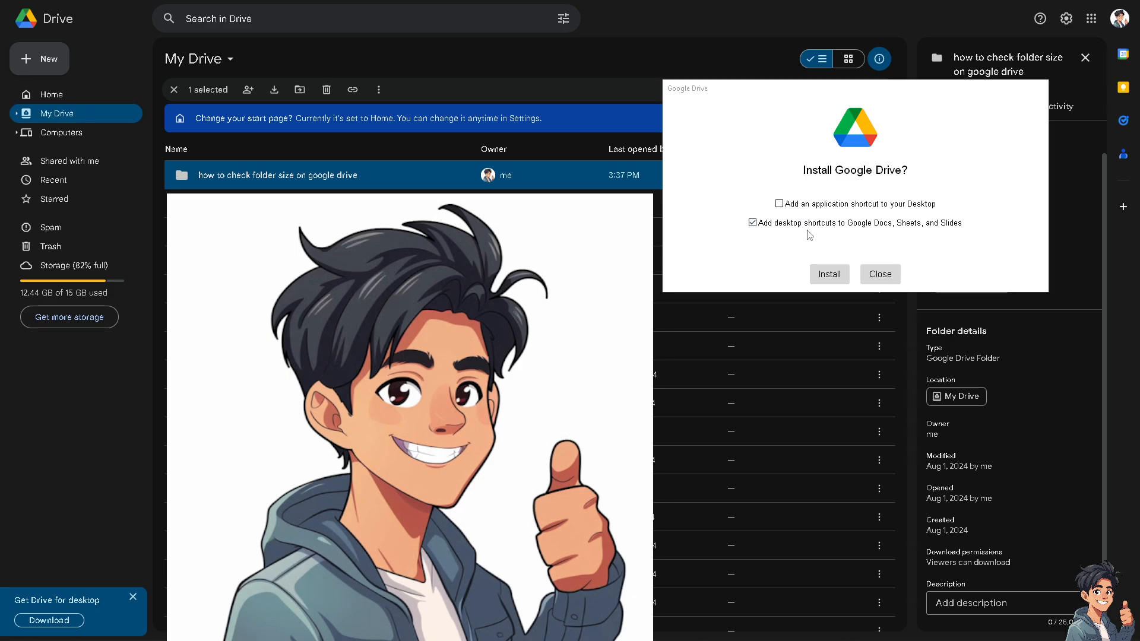
mouse_move(888, 235)
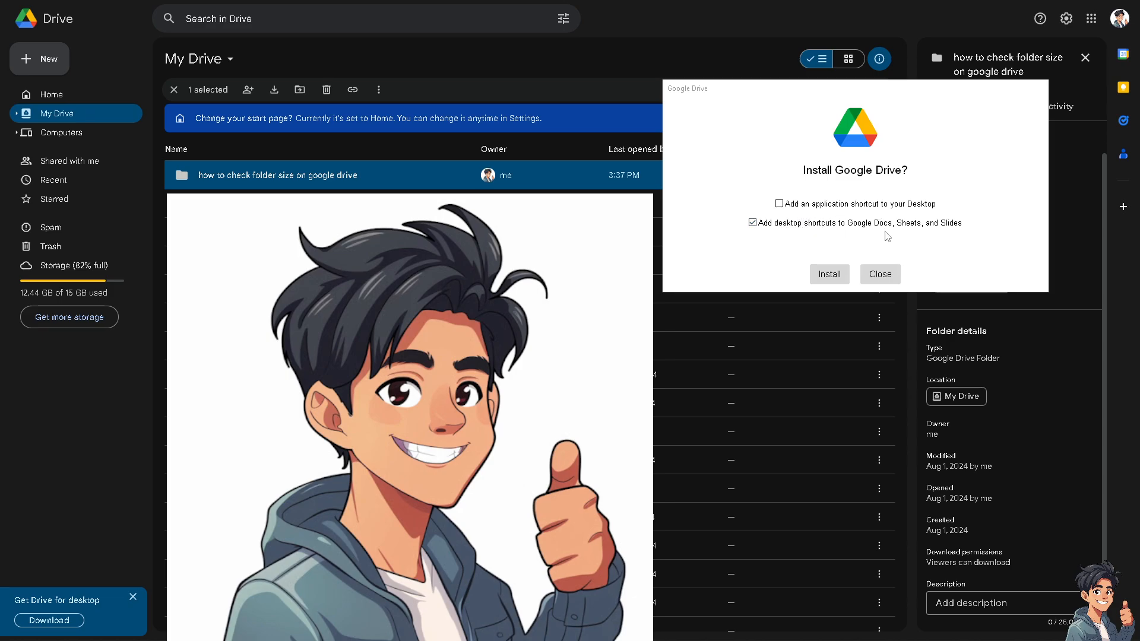
Install Drive for desktop with a desktop shortcut and no Docs, Sheets, Slides shortcuts
left_click(752, 222)
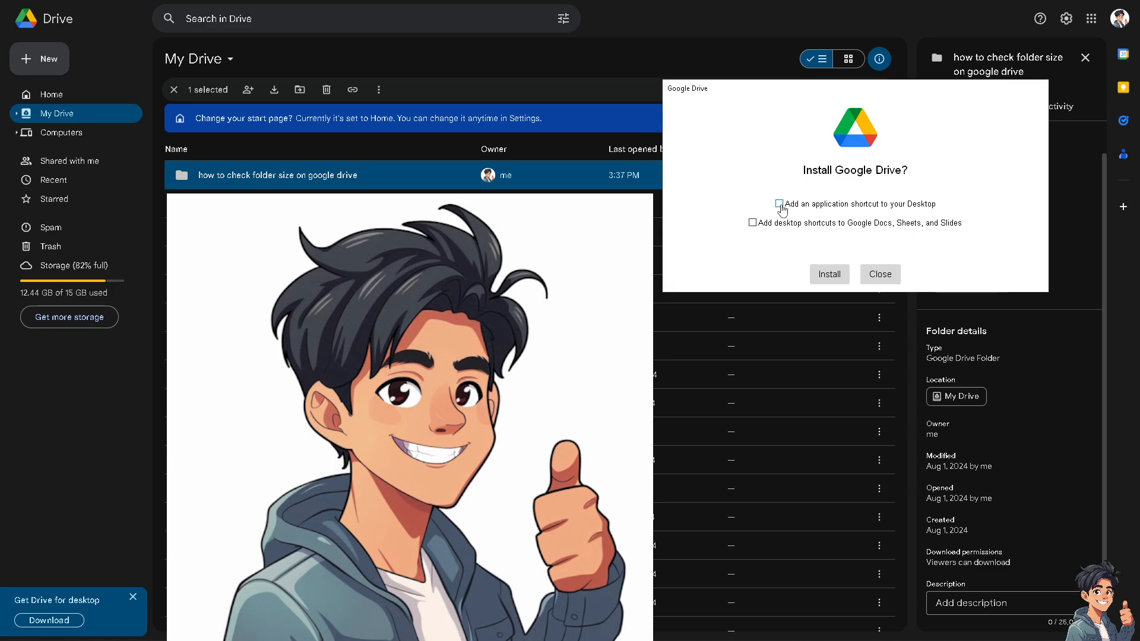
left_click(780, 204)
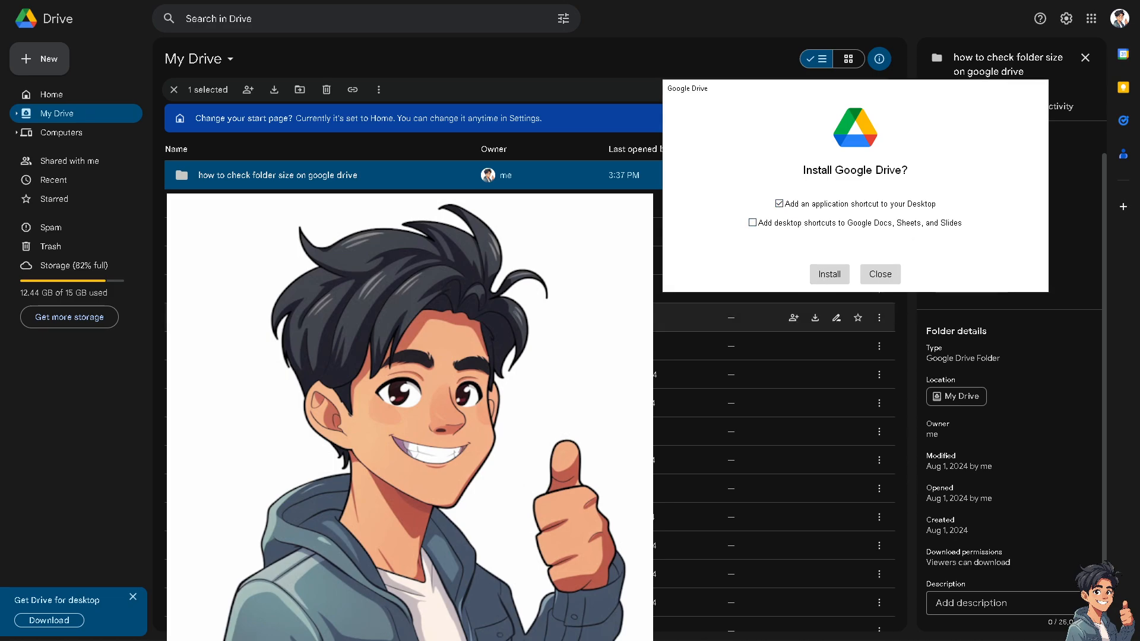
left_click(828, 274)
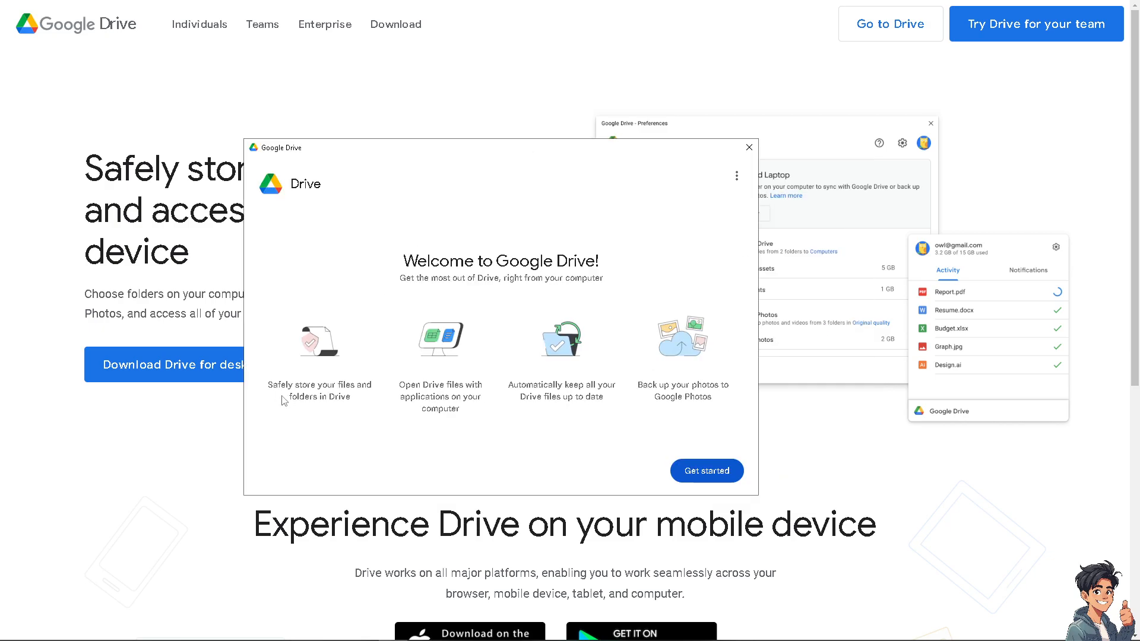
mouse_move(371, 402)
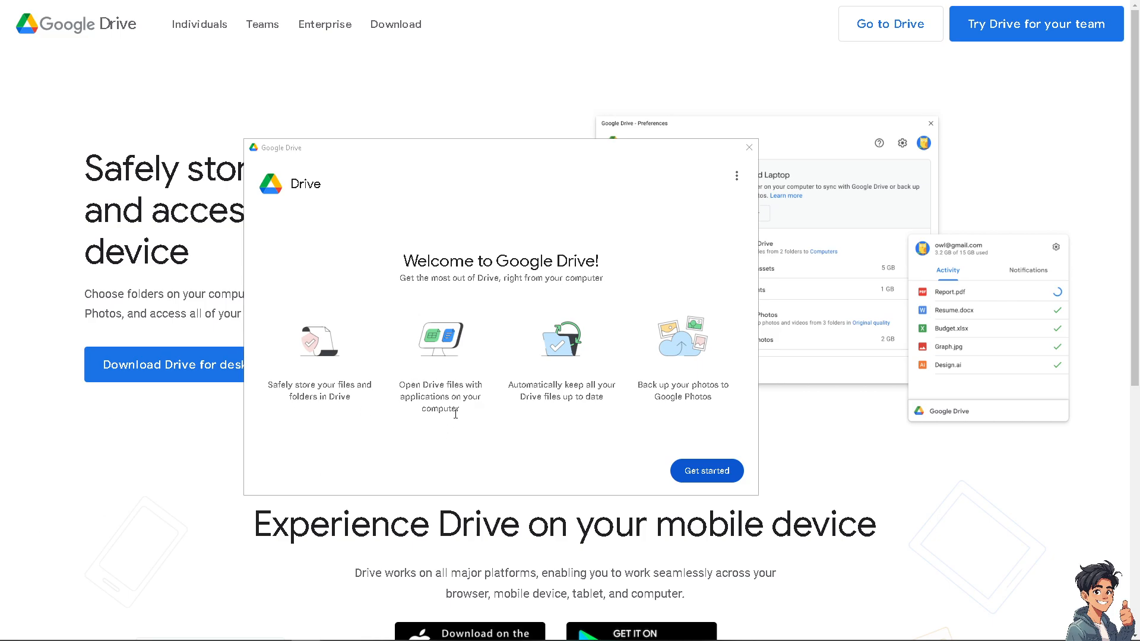
mouse_move(455, 420)
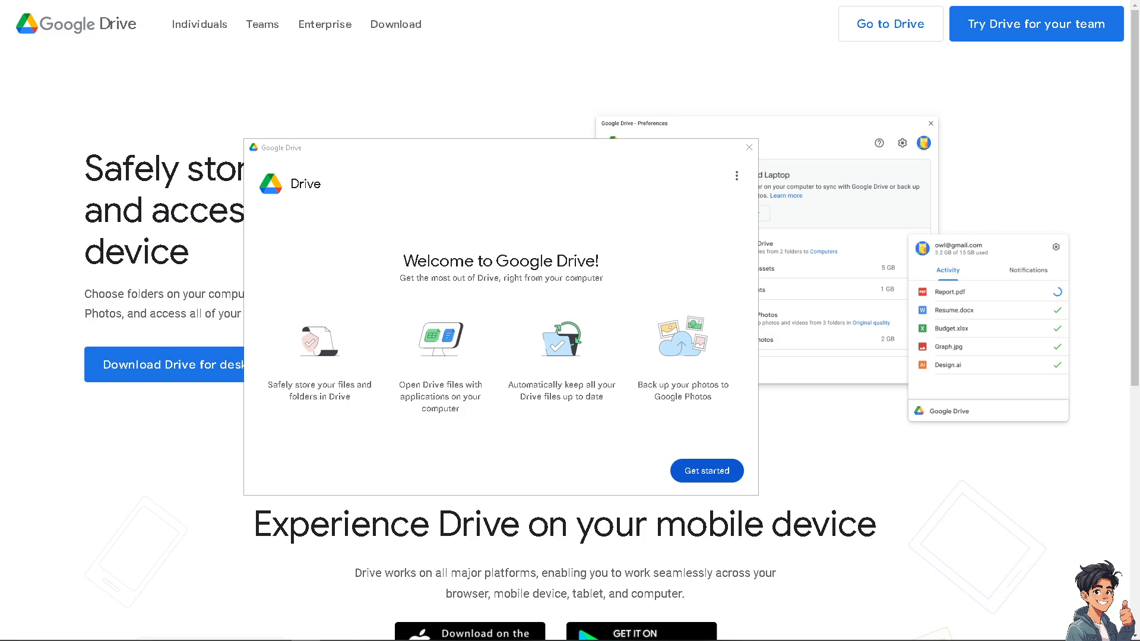
Finish the installer, reaching the Welcome to Google Drive screen and Help Center
left_click(706, 471)
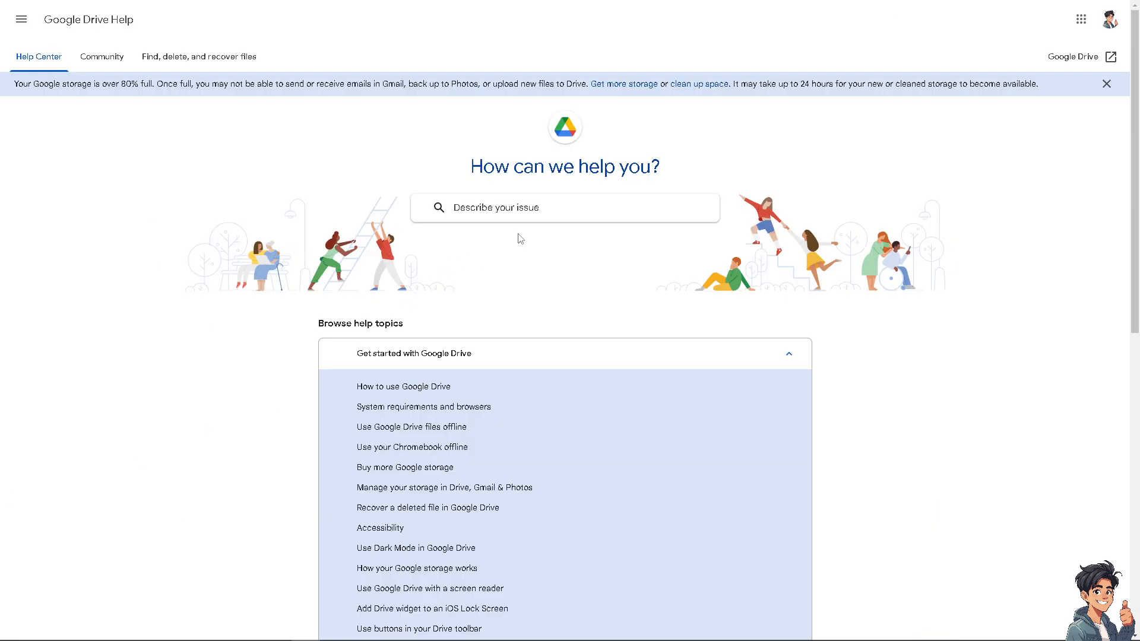
Search Help for checking folder size on Google Drive and reach 'Need more help?'
left_click(564, 207)
type("how to check folder size on google drive")
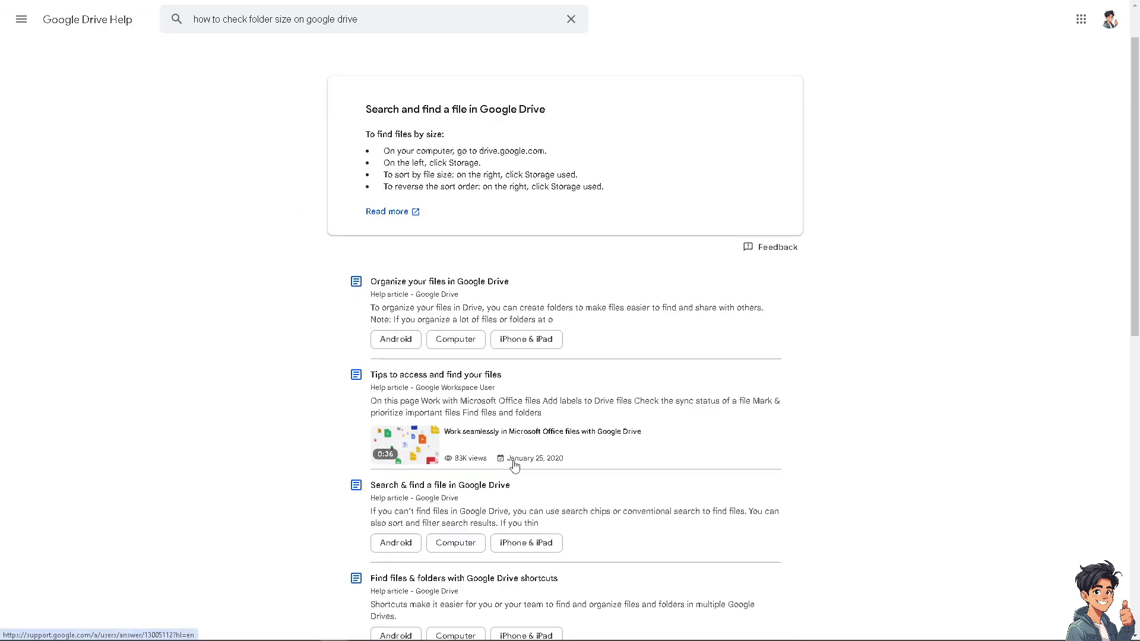
scroll("down", 3)
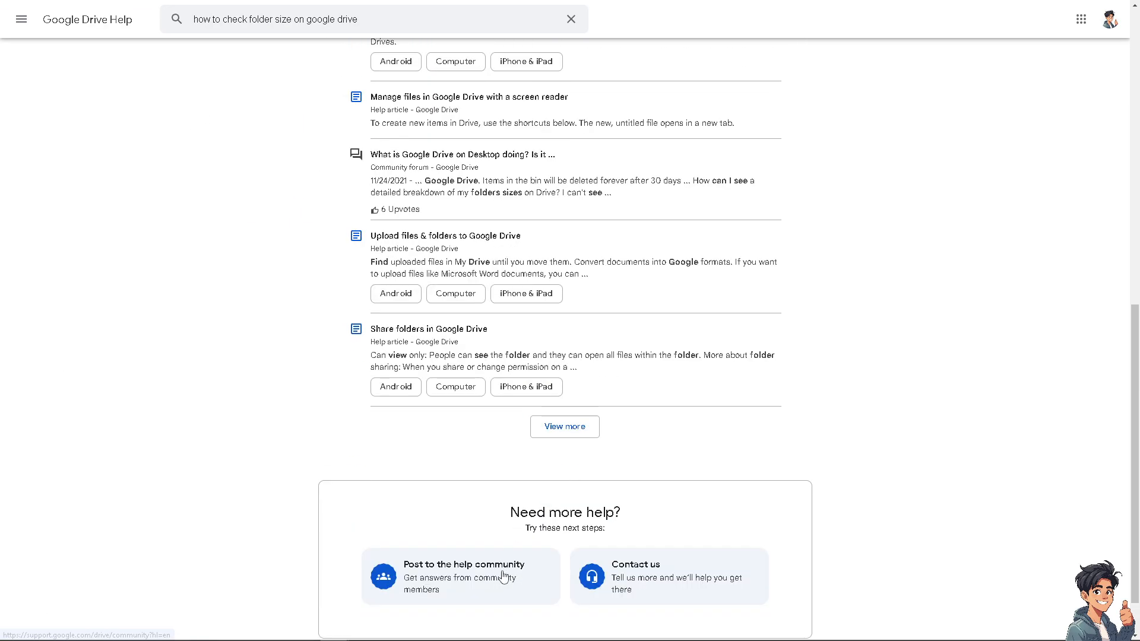
Reach the Contact Us form with the folder-size question filled and dismiss the storage warning
left_click(669, 575)
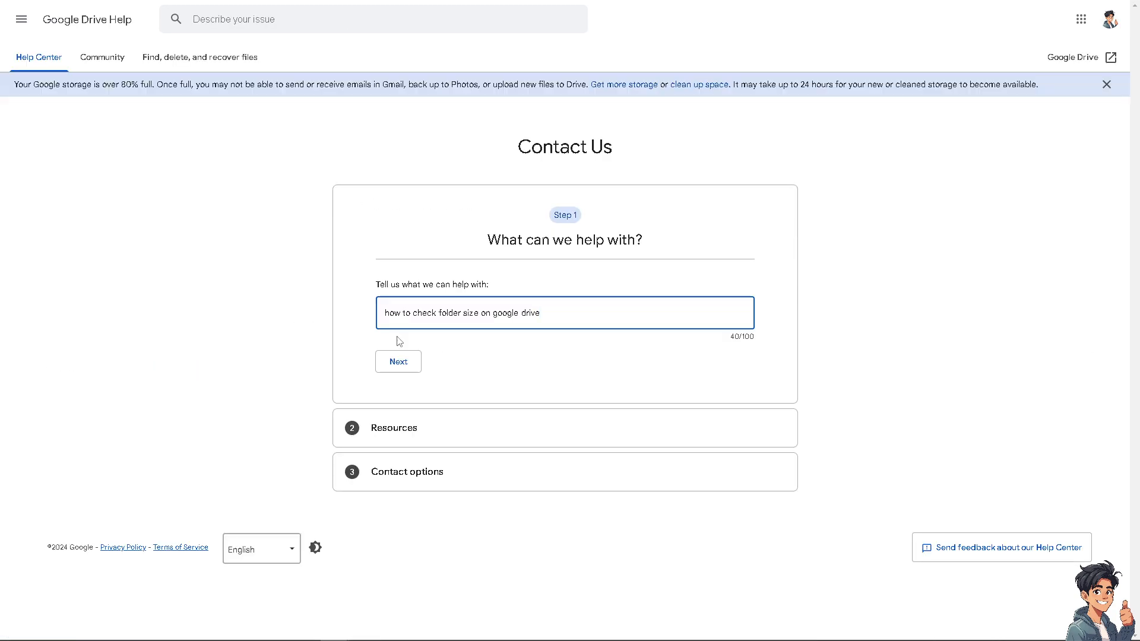
mouse_move(420, 328)
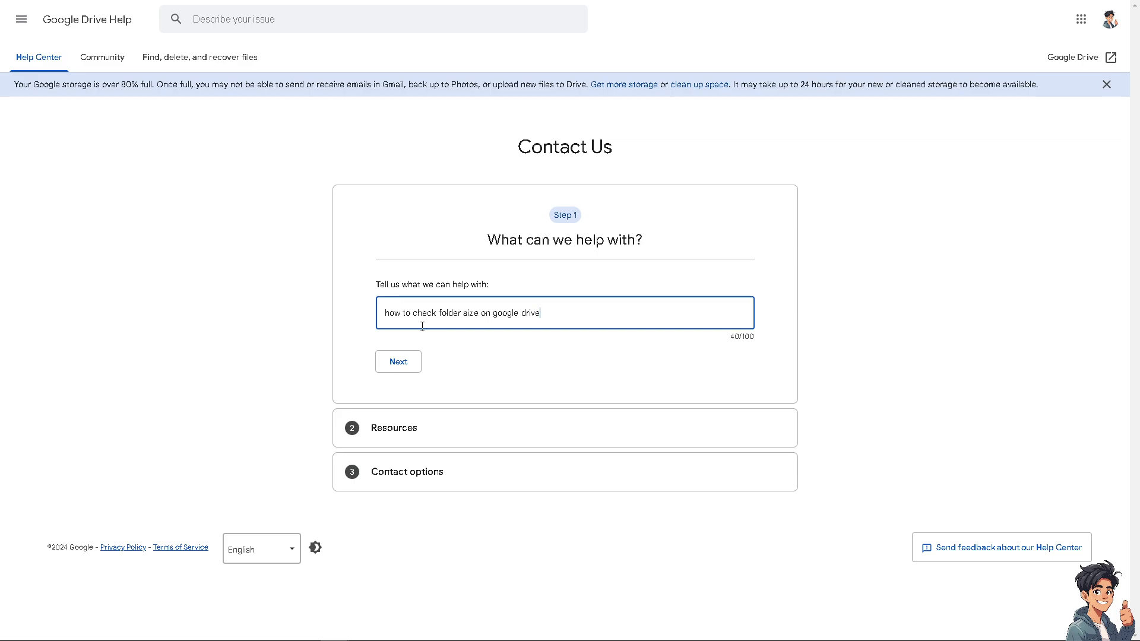
mouse_move(230, 362)
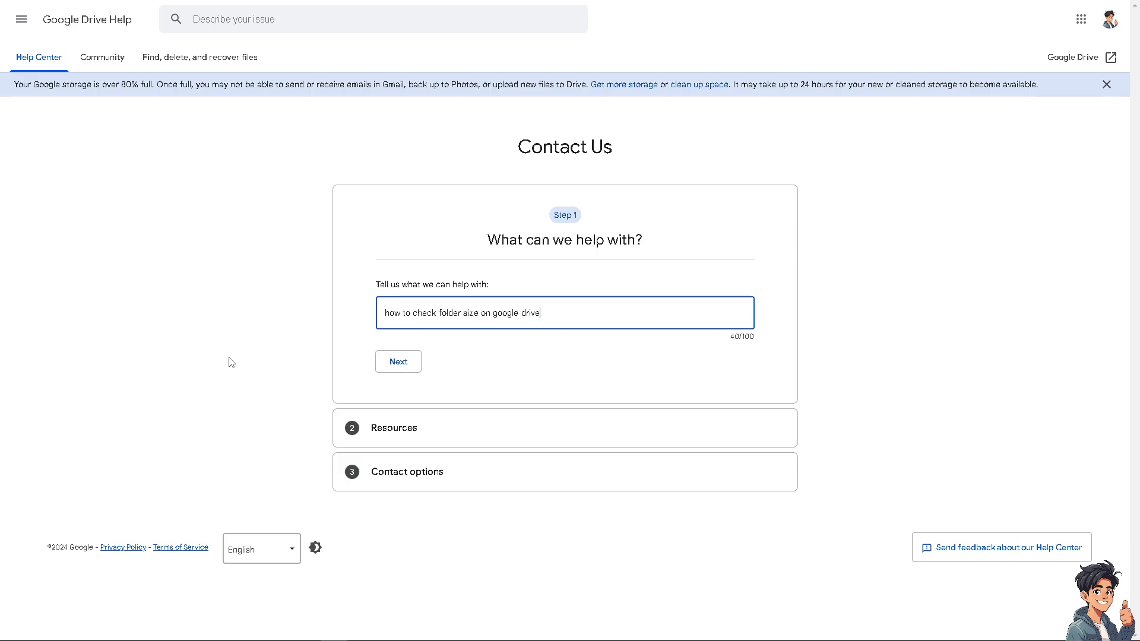
mouse_move(1100, 93)
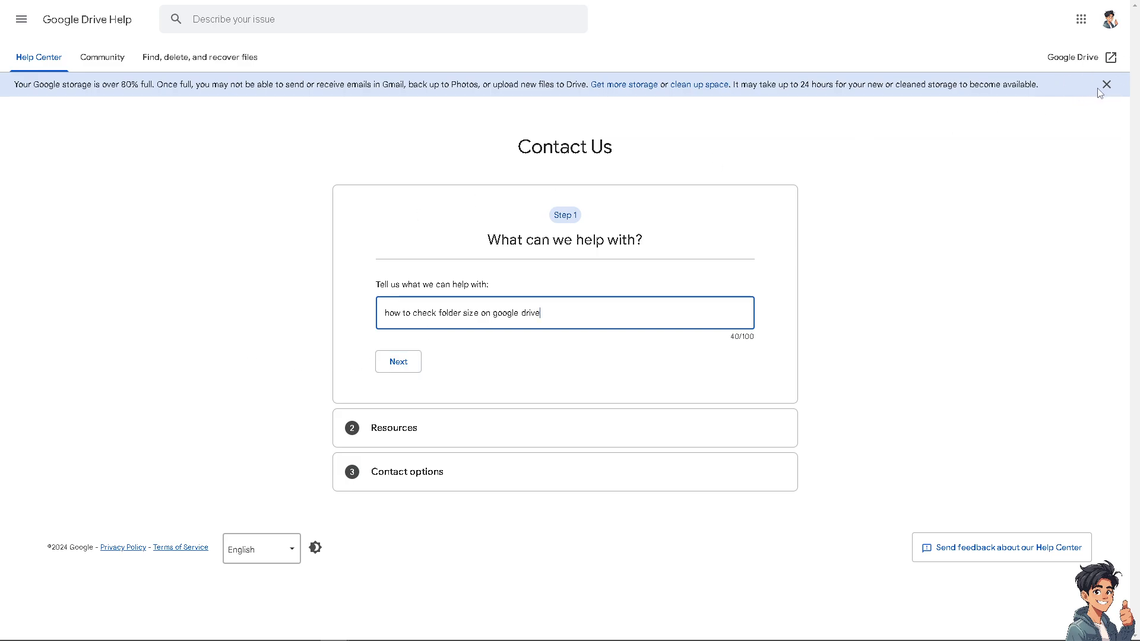
left_click(1106, 83)
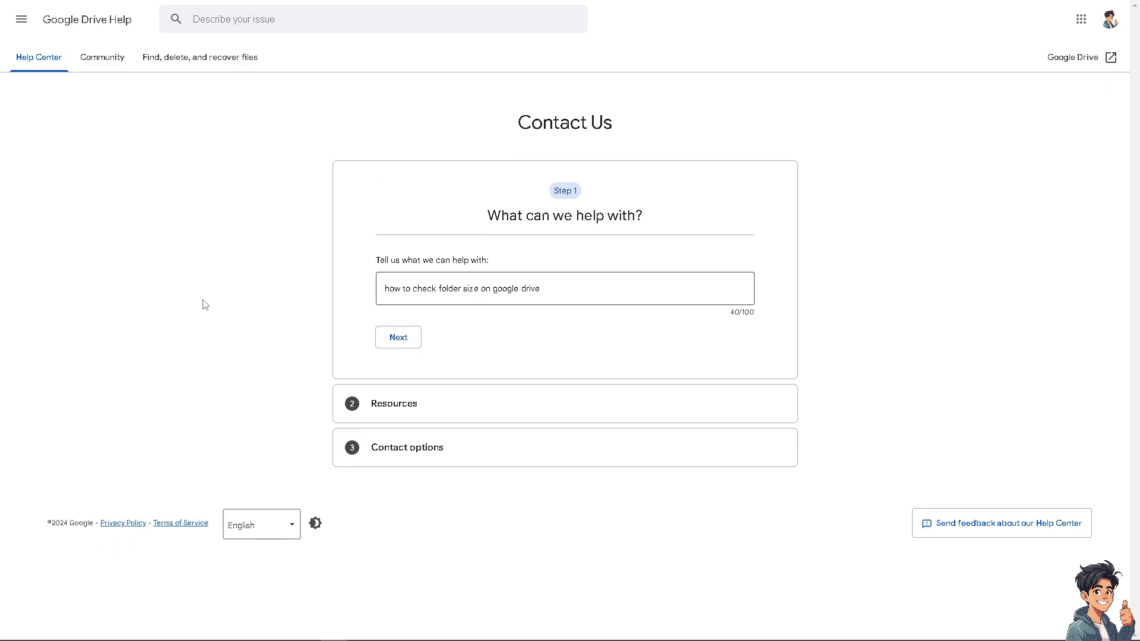